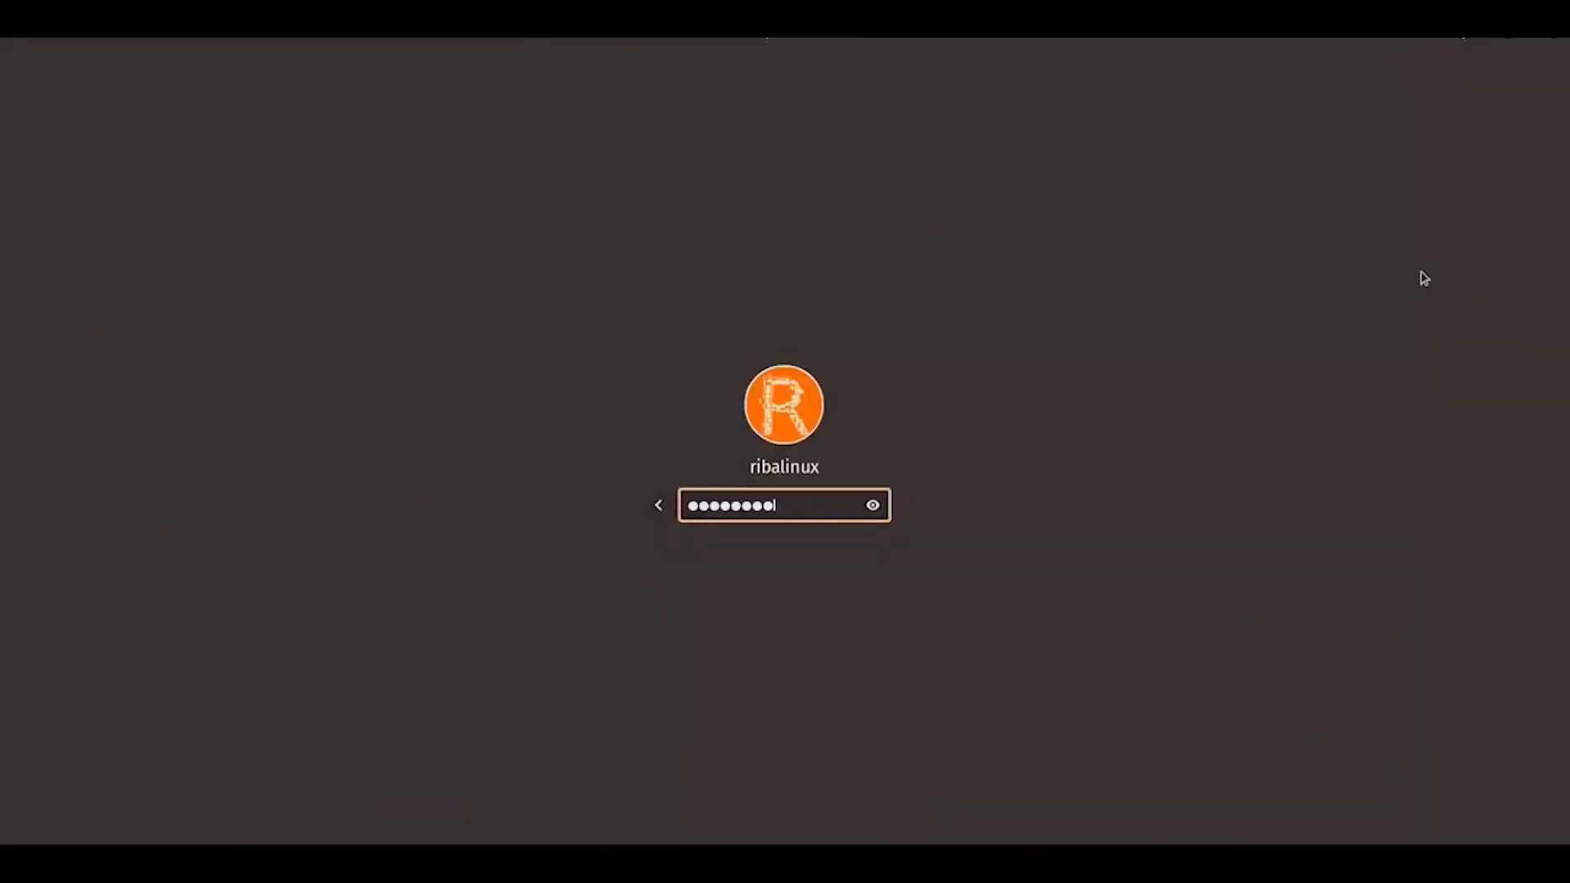
Step: Log in with the password, then confirm the Flathub Spotify ref with 'y' during flatpak install
key(Return)
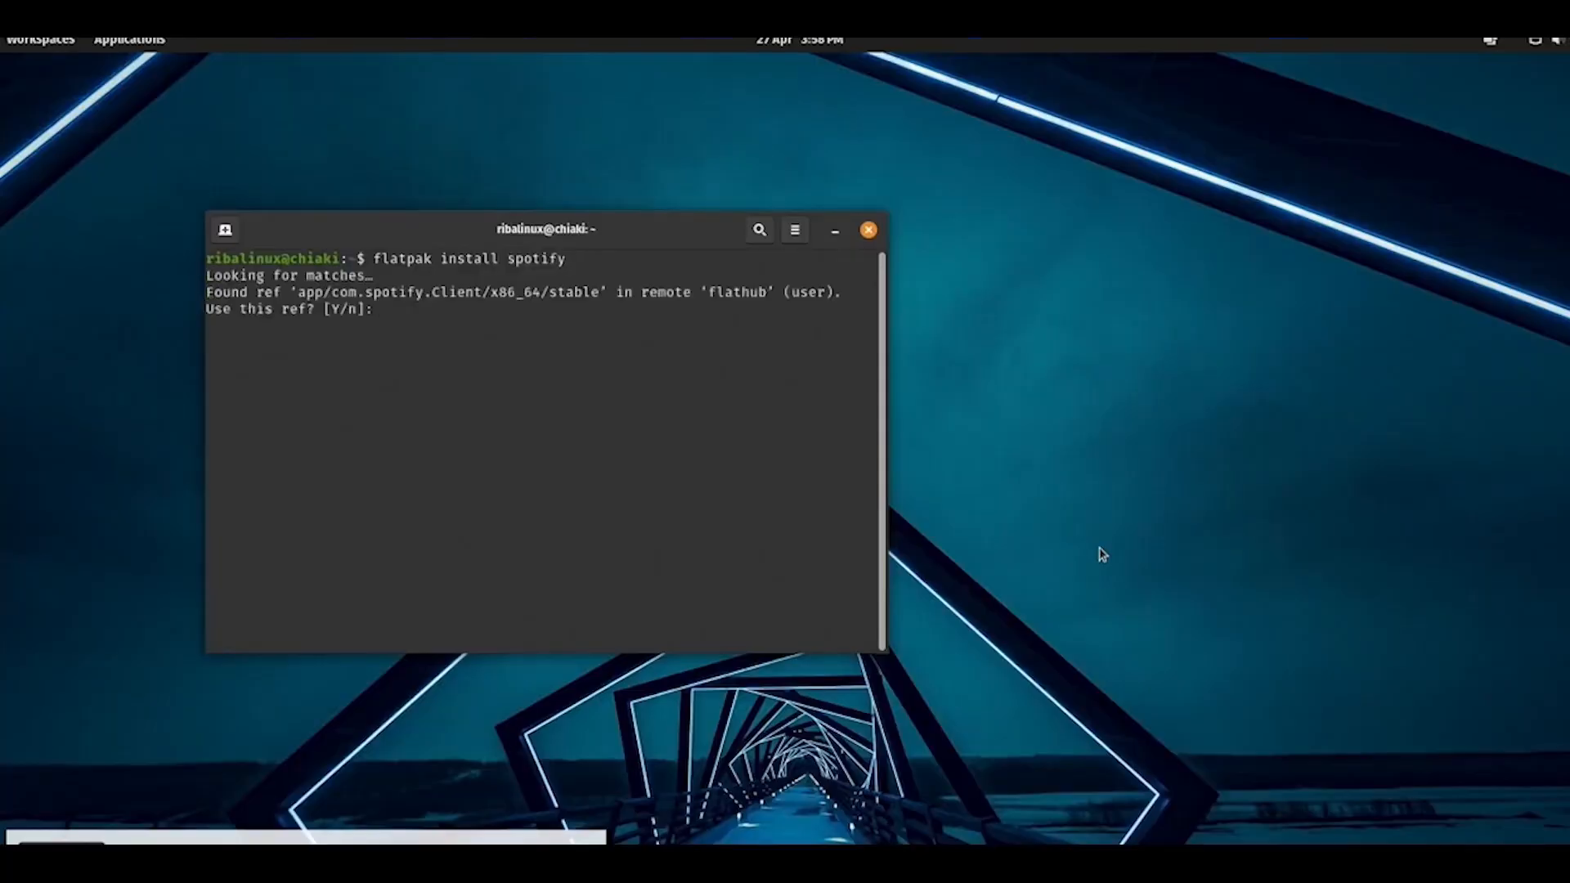
text(y)
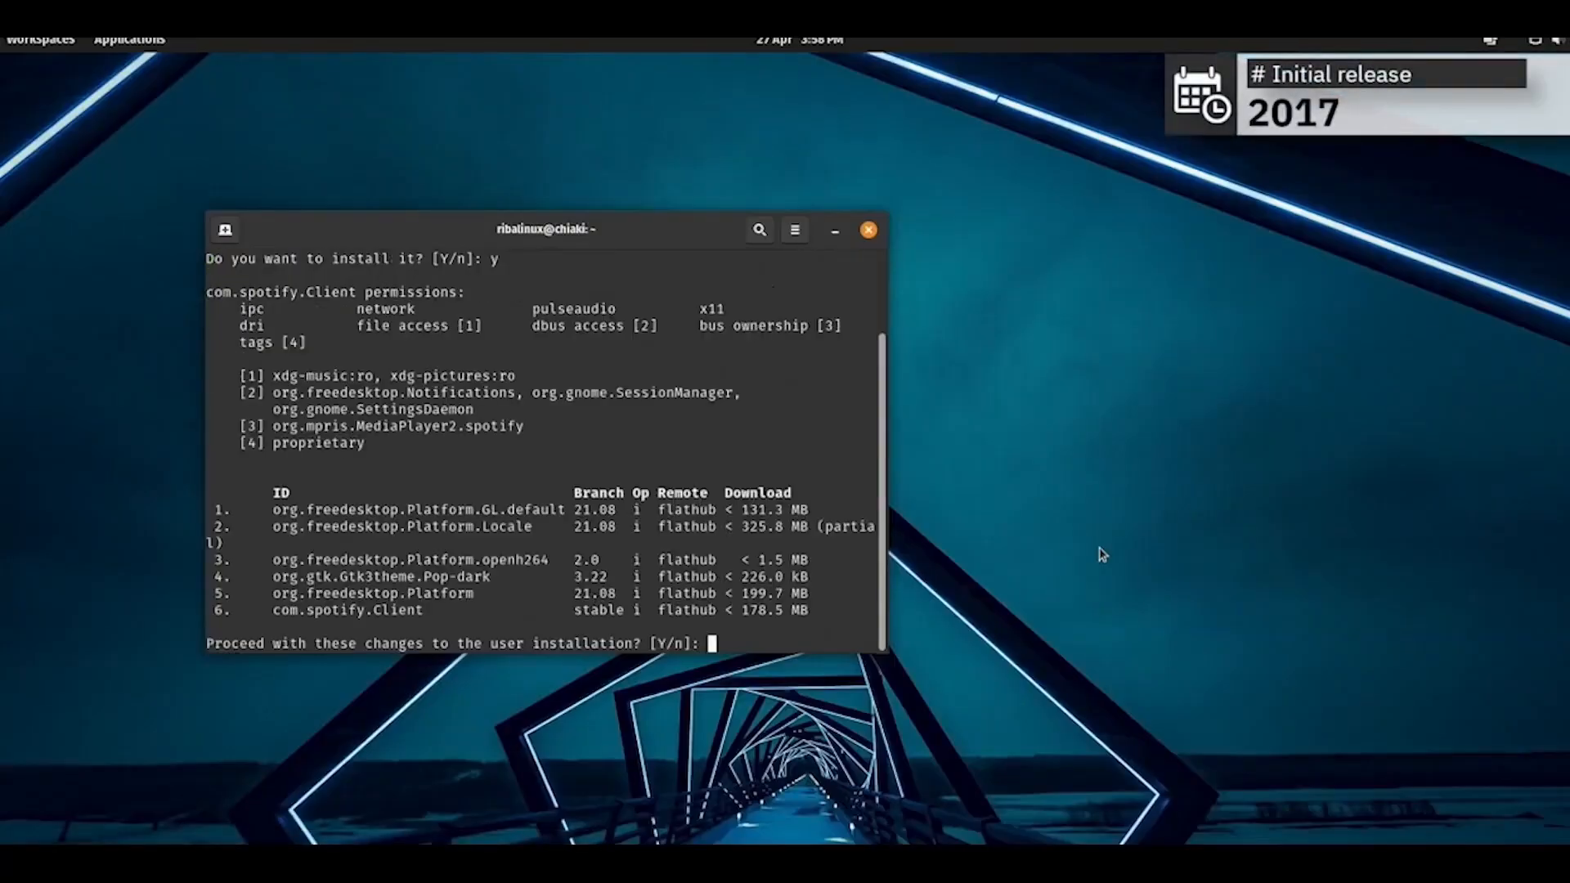